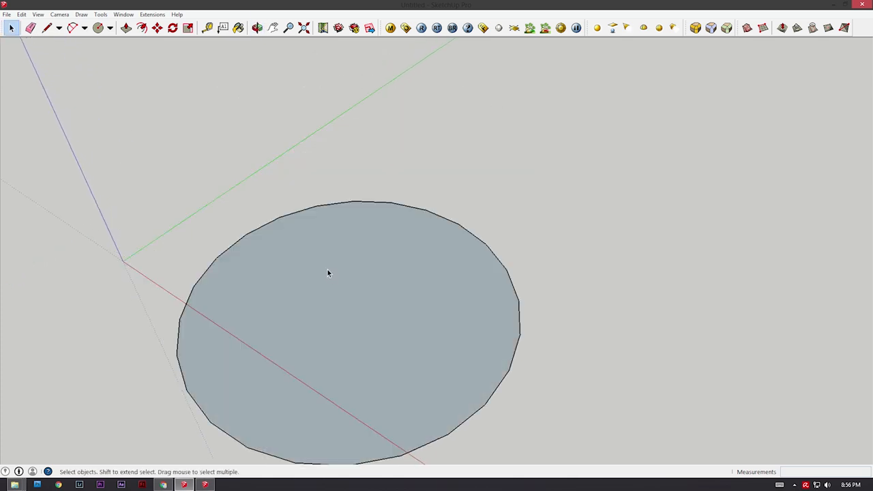
Select the 24-segment circle face and bring up its context menu.
click(349, 216)
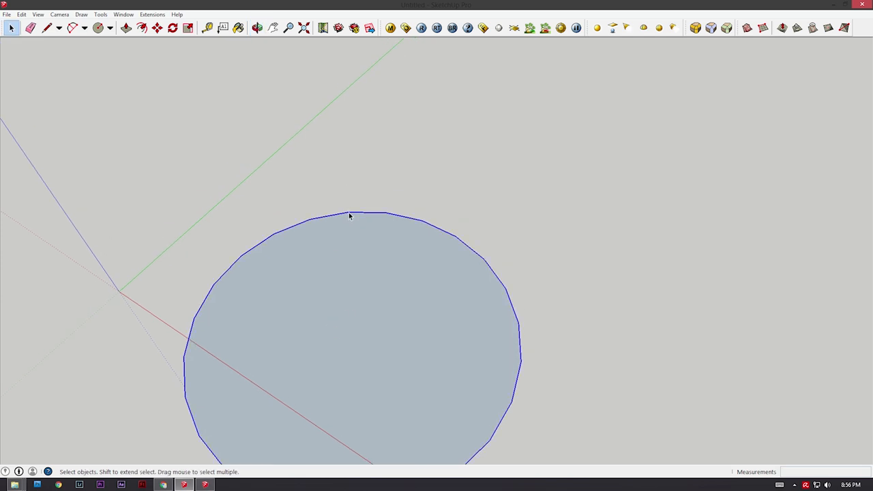
right_click(350, 215)
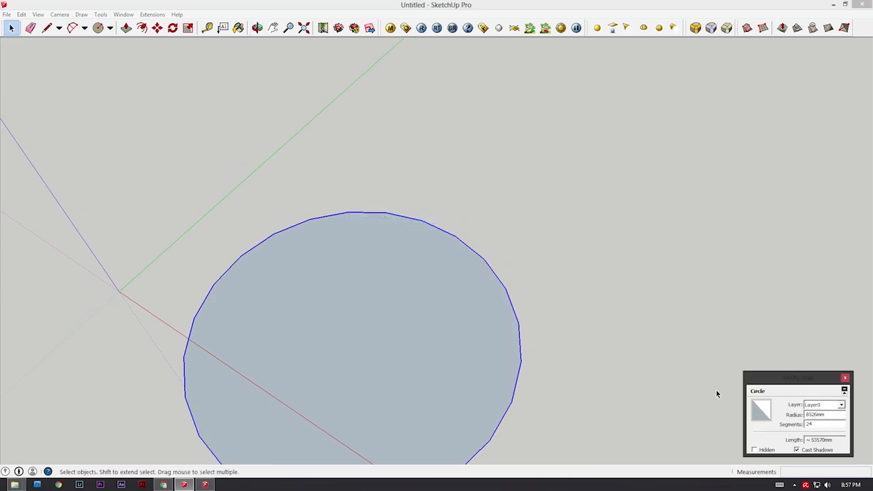
Show the circle's Entity Info with radius and 24 segments, positioned beside the circle.
drag(798, 378, 478, 109)
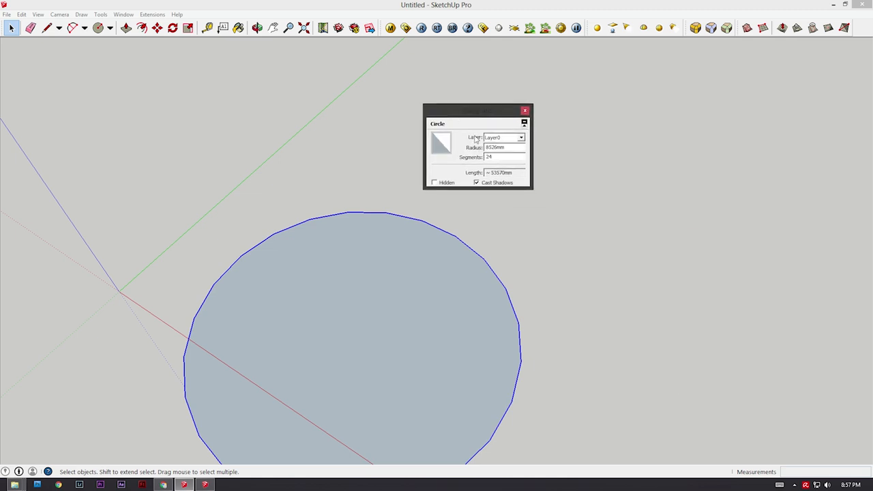
mouse_move(368, 200)
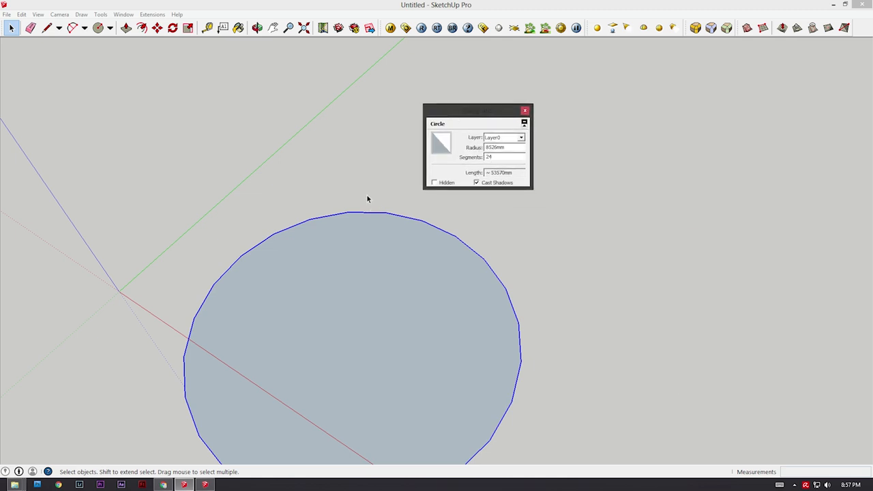